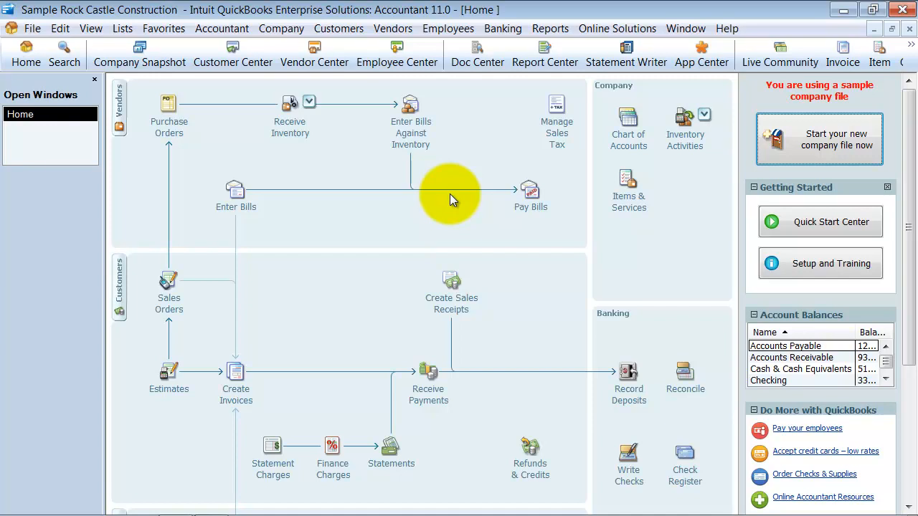
mouse_move(193, 157)
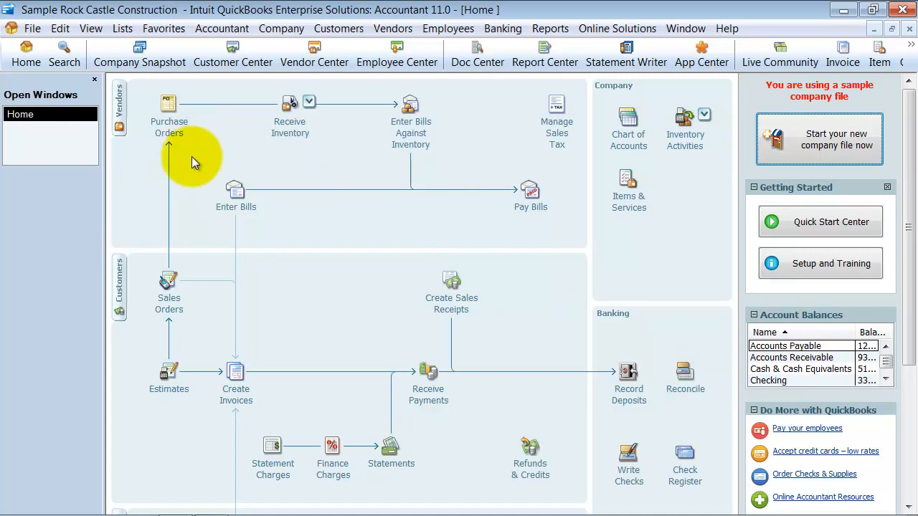
mouse_move(151, 127)
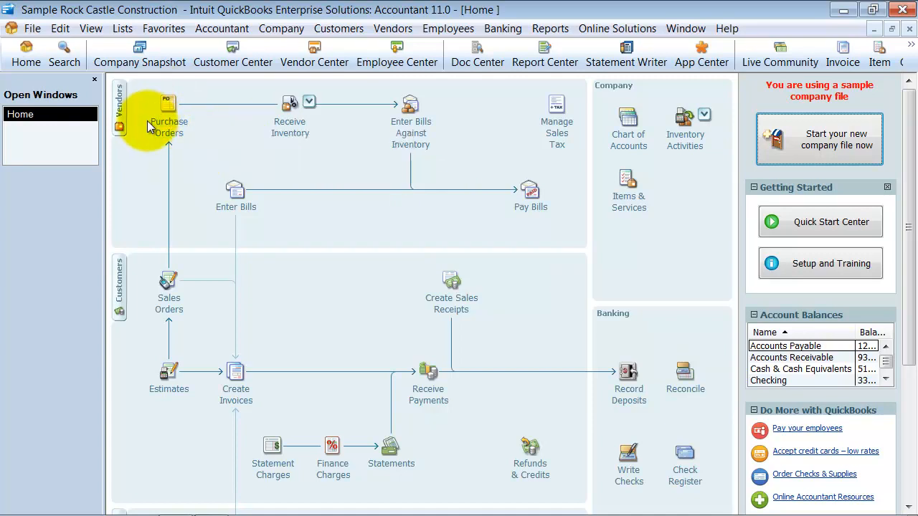
- Begin a purchase order, pick a vendor and set its class to New Construction
click(168, 108)
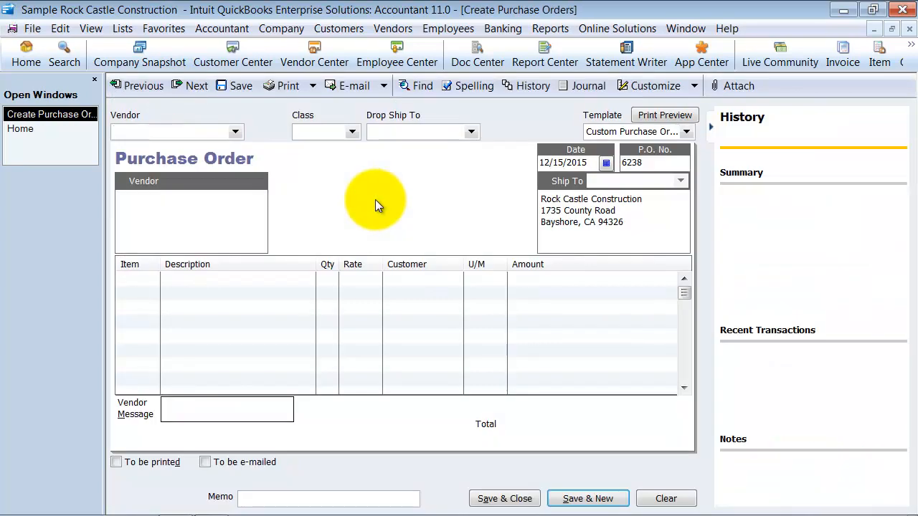
click(236, 132)
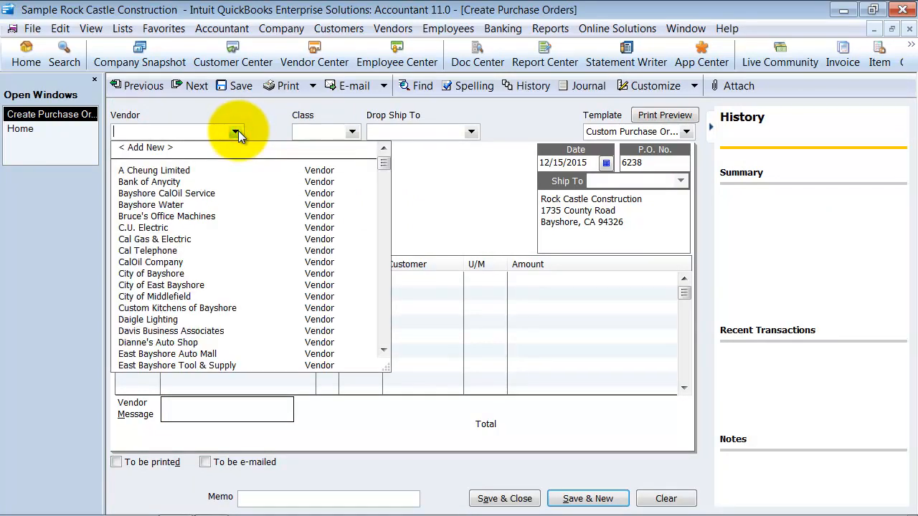
scroll(down, 3)
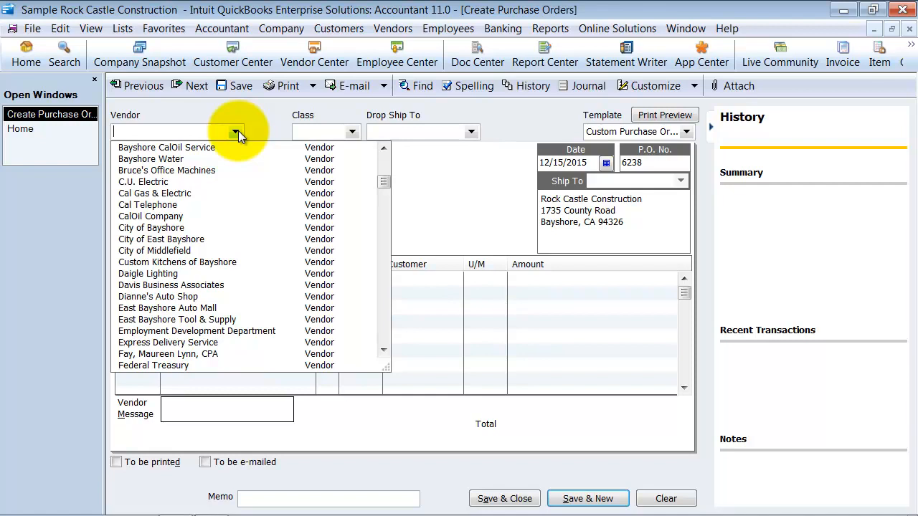
click(167, 353)
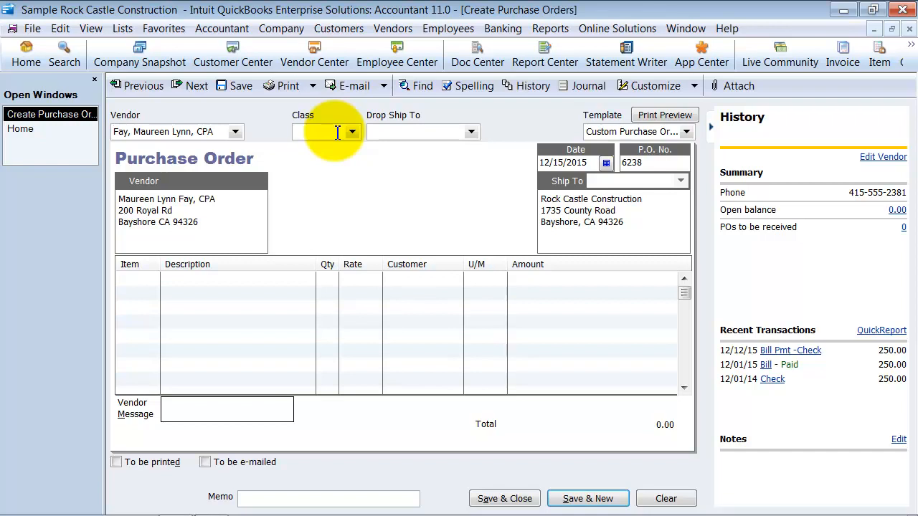
click(351, 132)
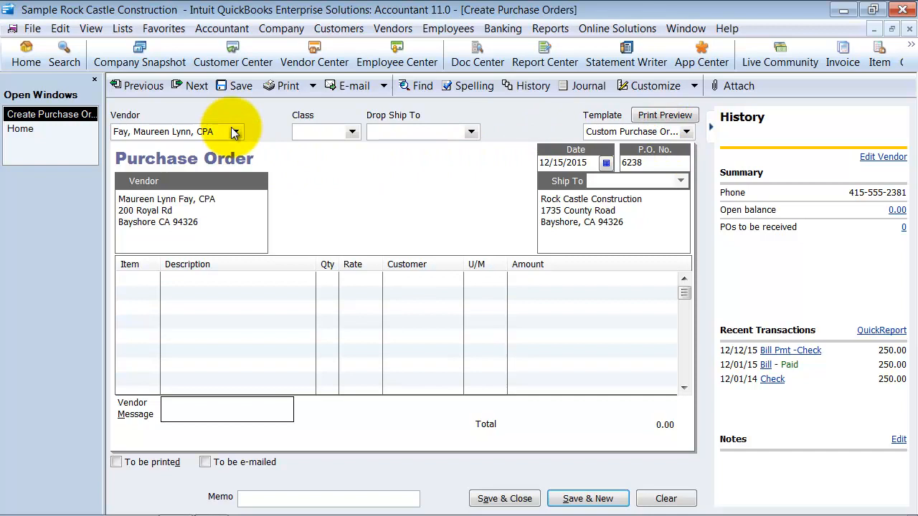
click(352, 132)
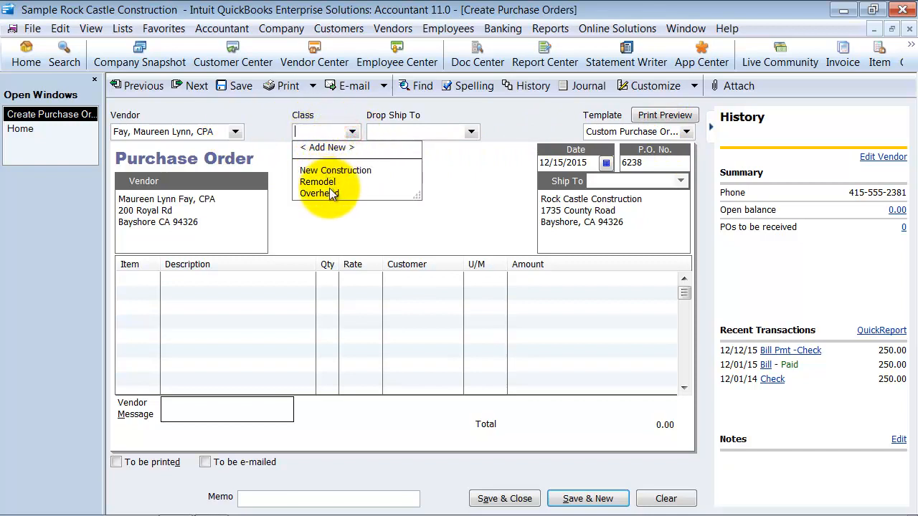
click(336, 169)
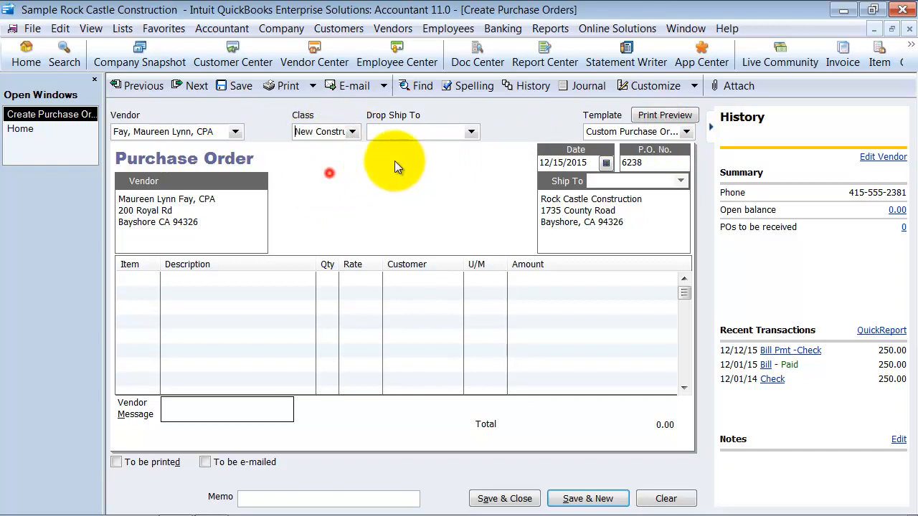
mouse_move(379, 168)
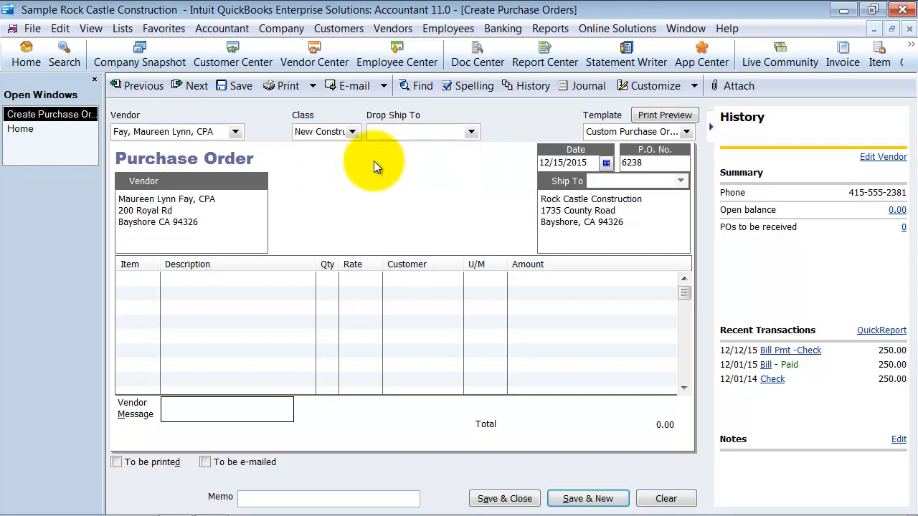
mouse_move(293, 169)
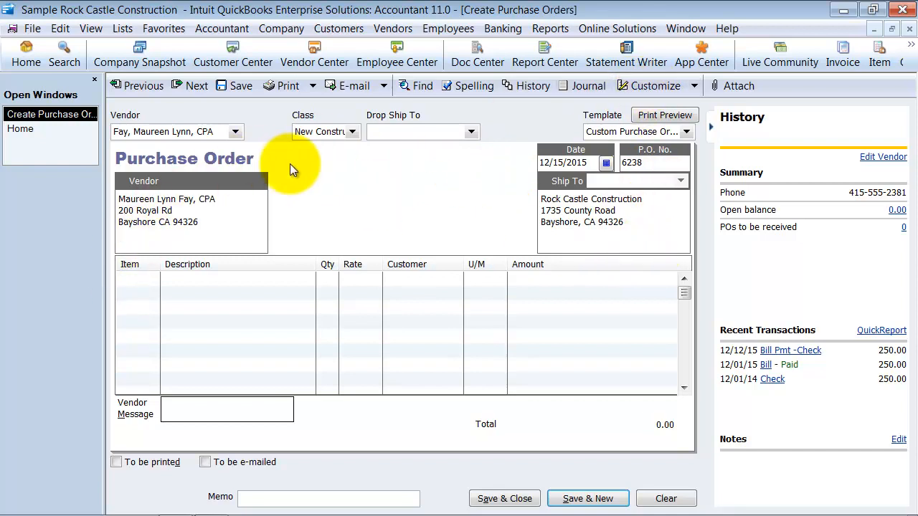
- Change the purchase order's vendor to Hamlin Metal
click(235, 132)
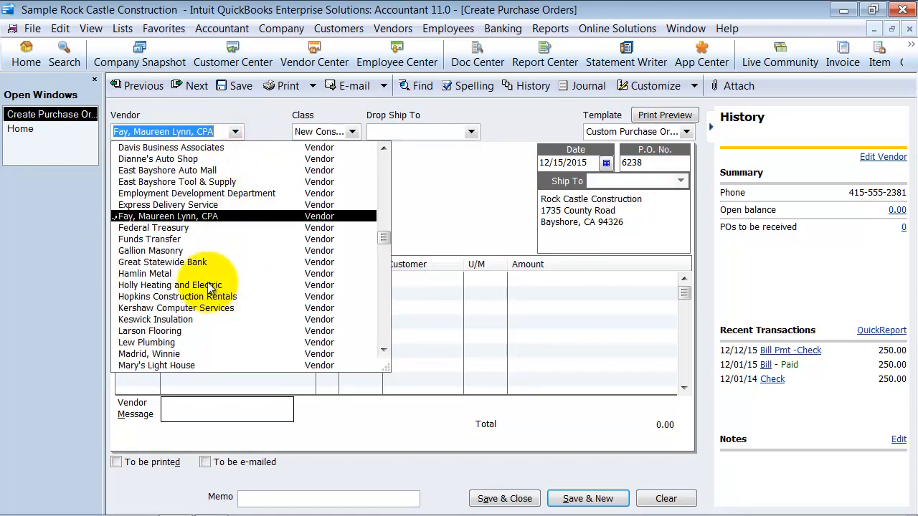
click(144, 273)
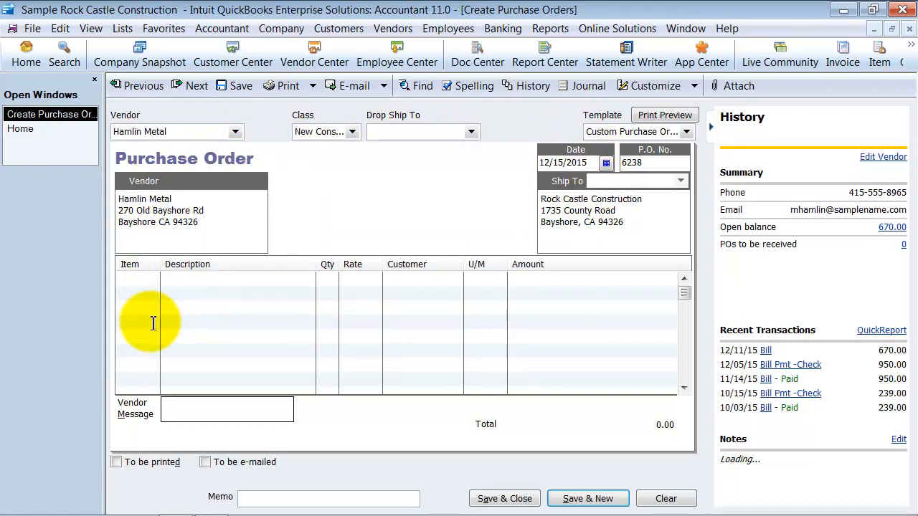
click(152, 278)
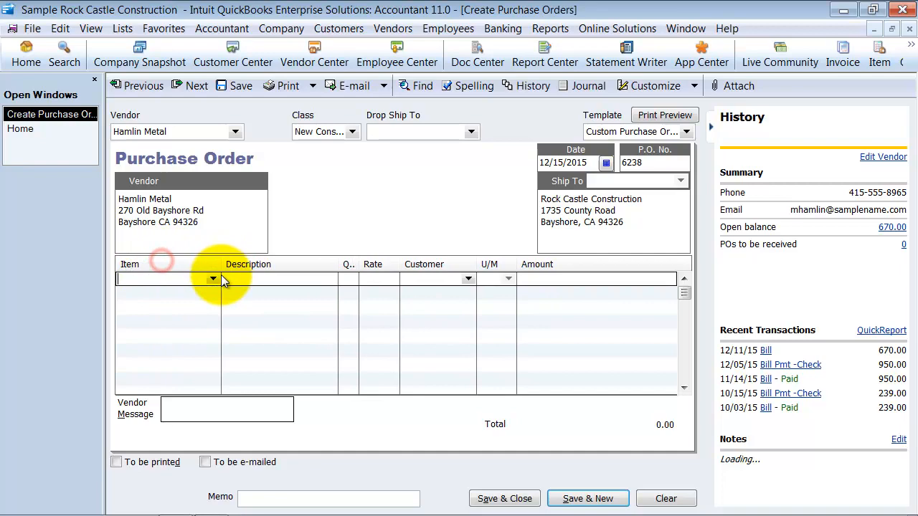
click(213, 278)
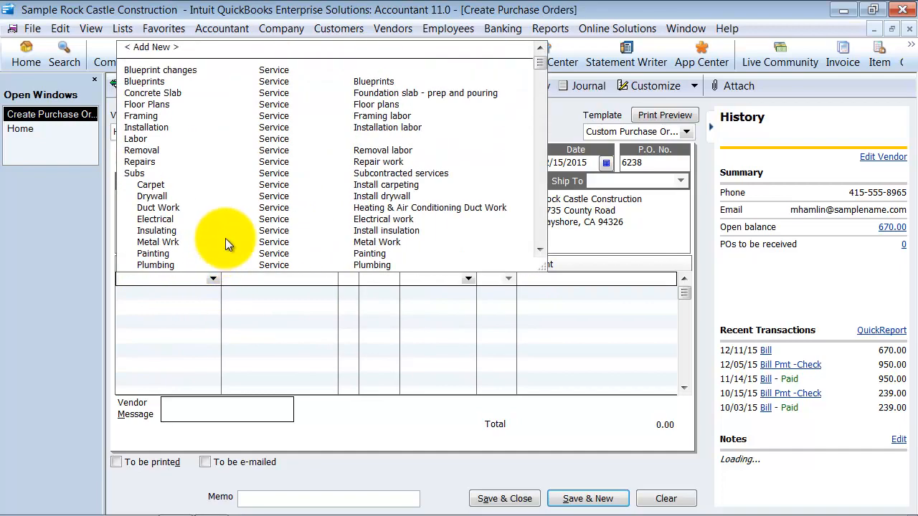
mouse_move(161, 128)
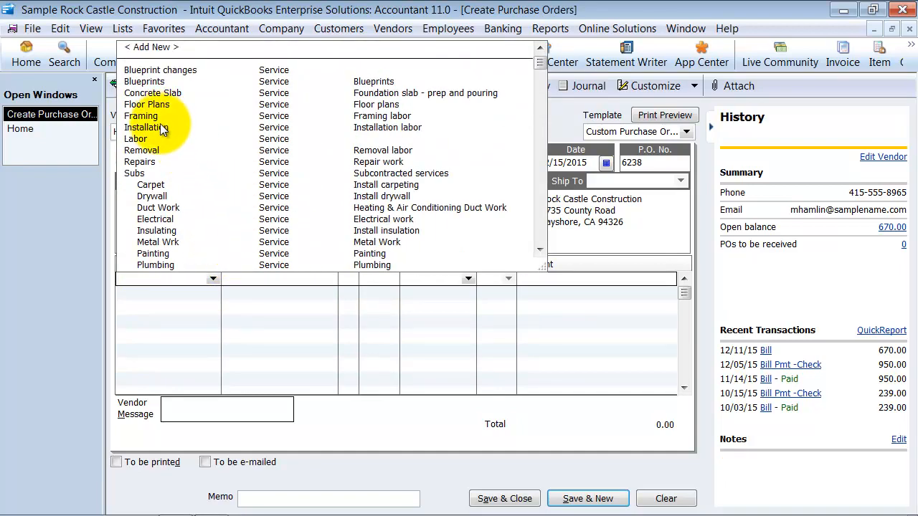
click(143, 126)
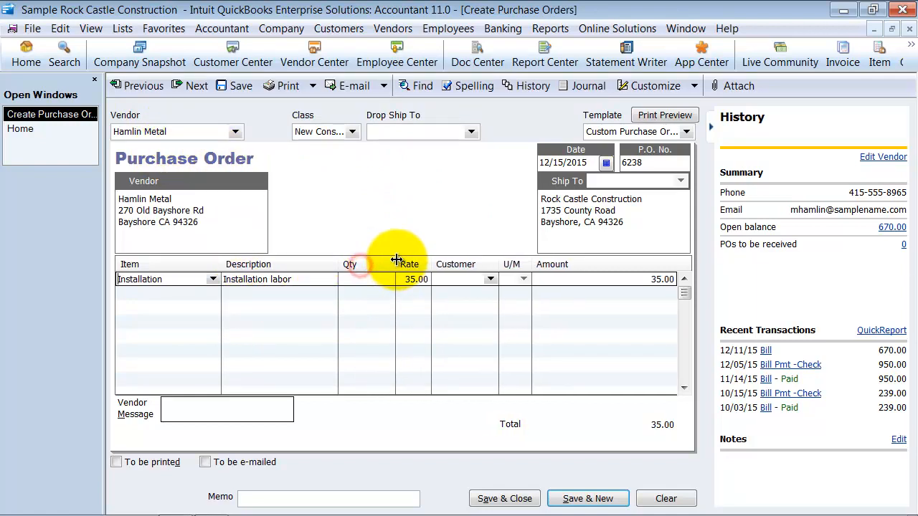
click(368, 278)
text(15)
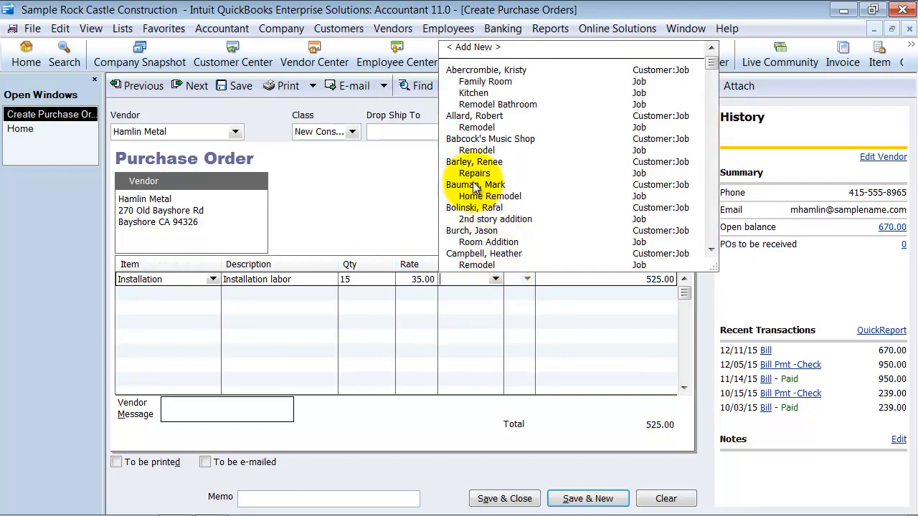
click(473, 163)
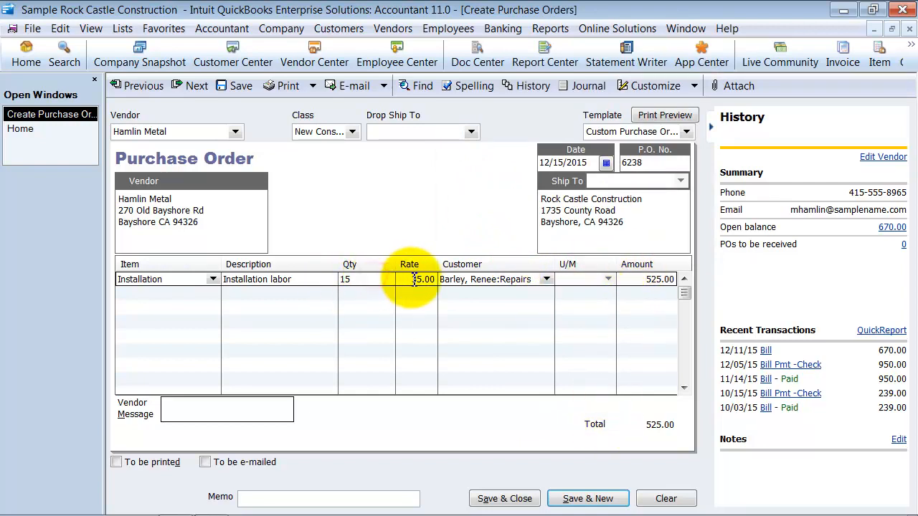
click(658, 279)
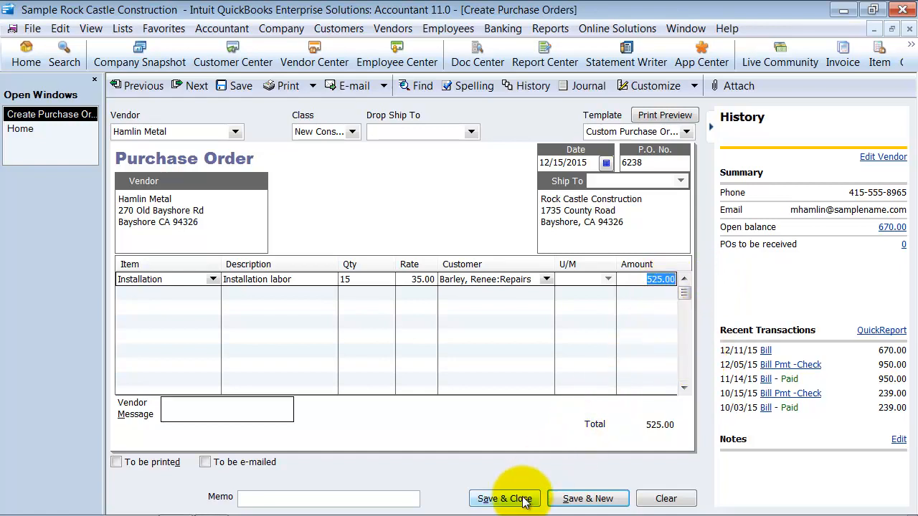
click(503, 499)
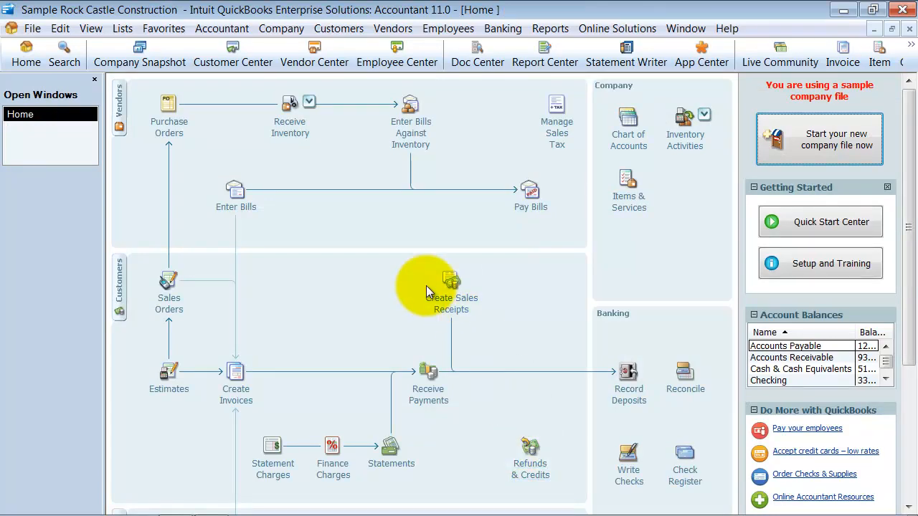
mouse_move(410, 258)
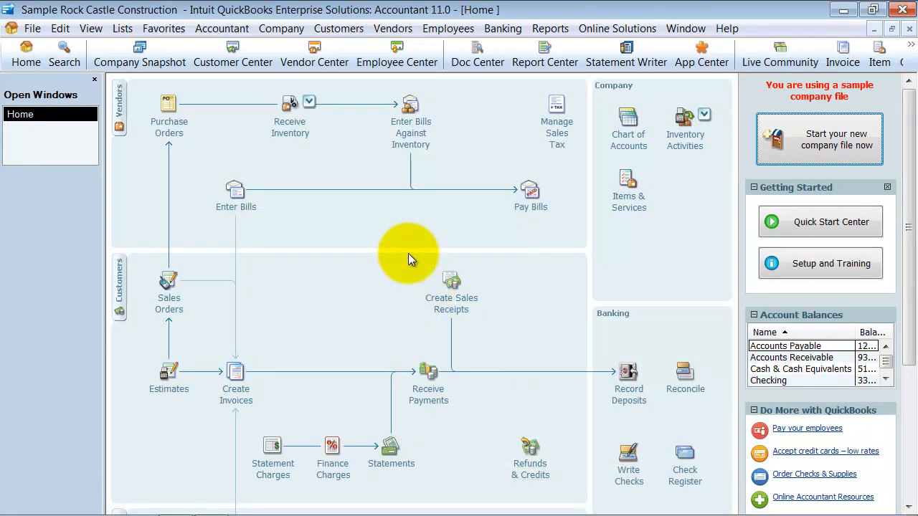
mouse_move(231, 274)
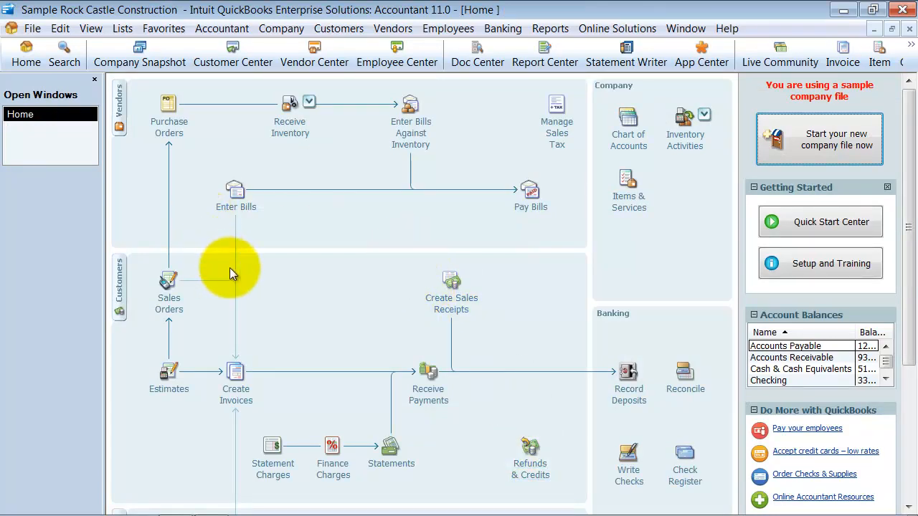
mouse_move(235, 189)
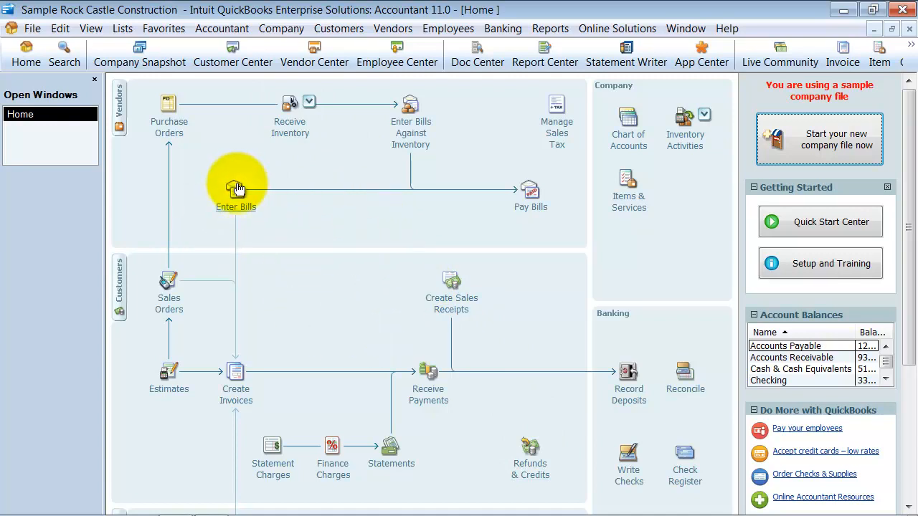
- Enter a Hamlin Metal bill received against PO 6238, filling in 15 Installation at 525.00
click(235, 188)
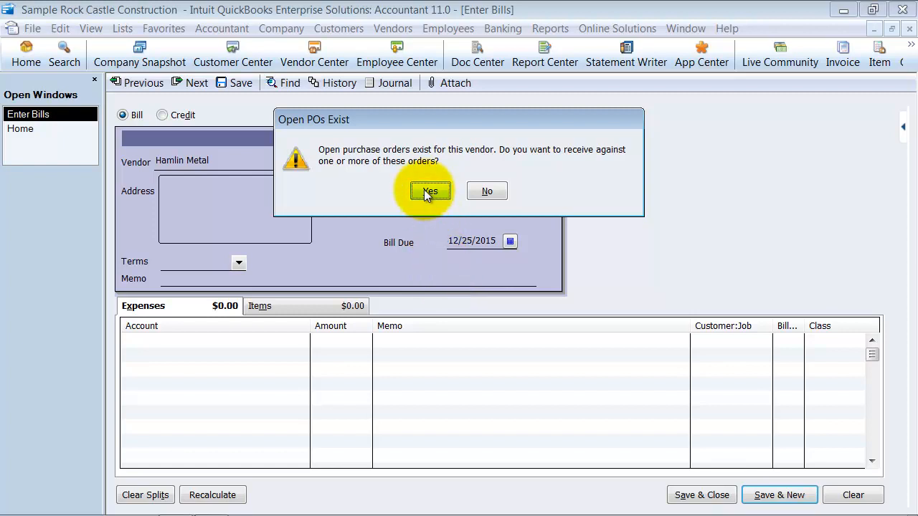
click(429, 190)
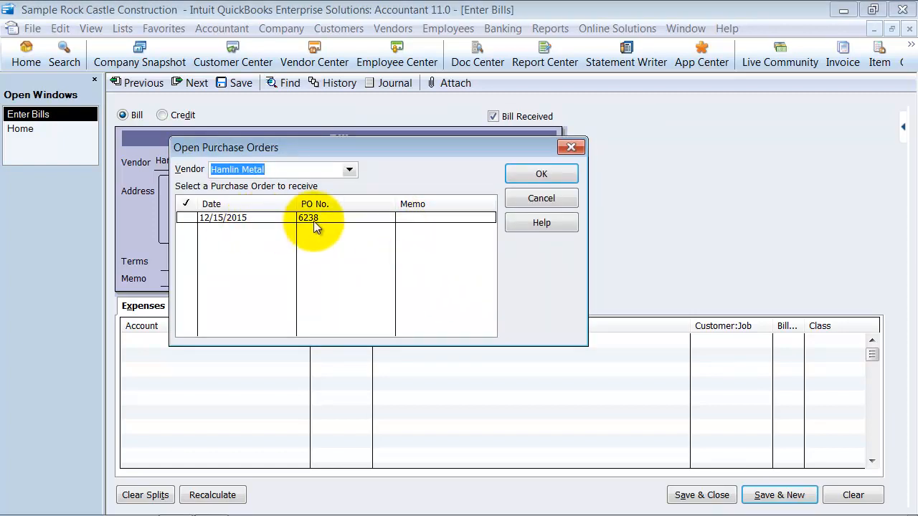
click(186, 218)
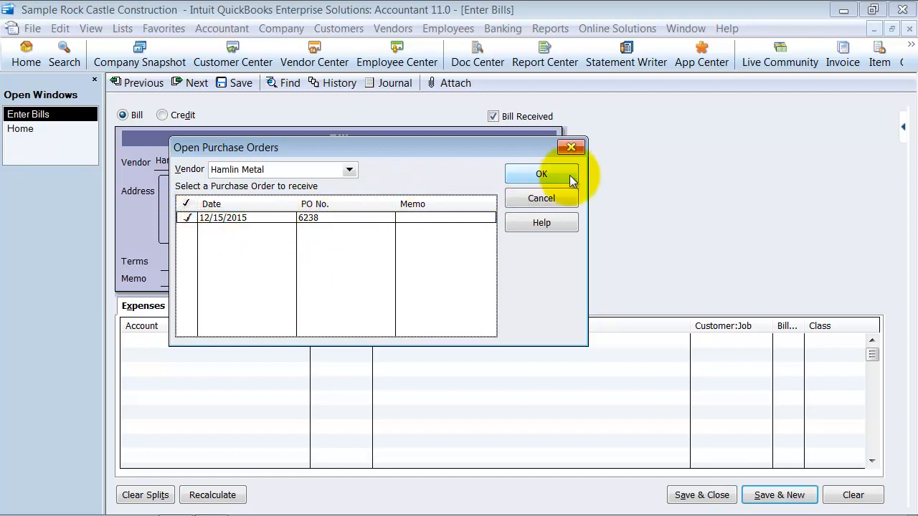
click(542, 173)
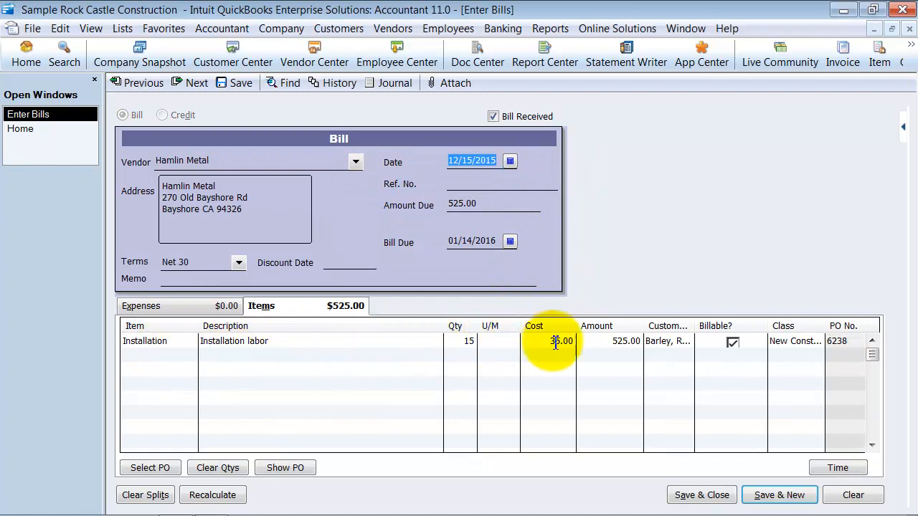
- Give the bill ref 12152015, reduce quantity to 5 for 175.00, save it and return Home
click(466, 341)
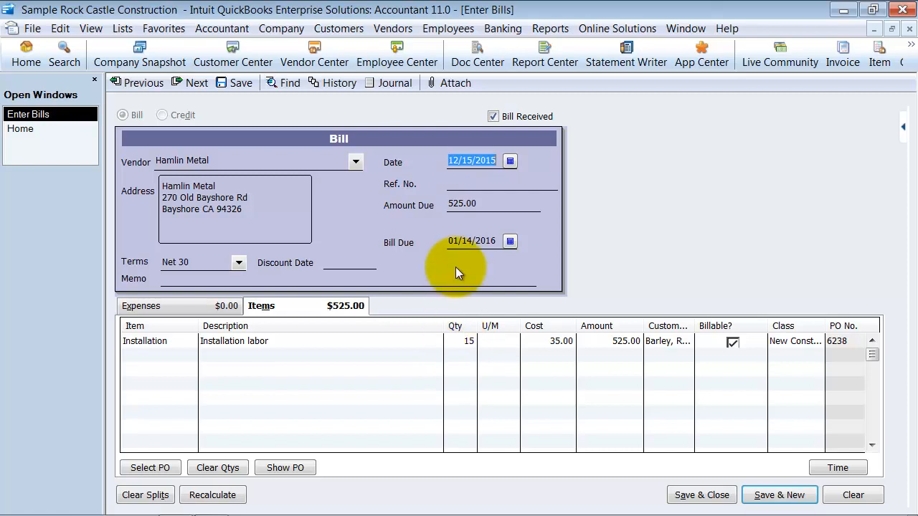
text(12152015)
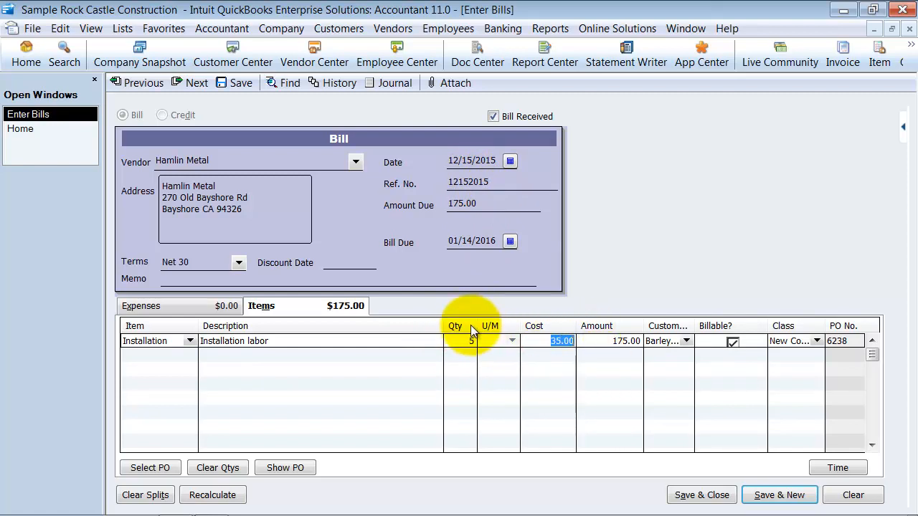
click(562, 341)
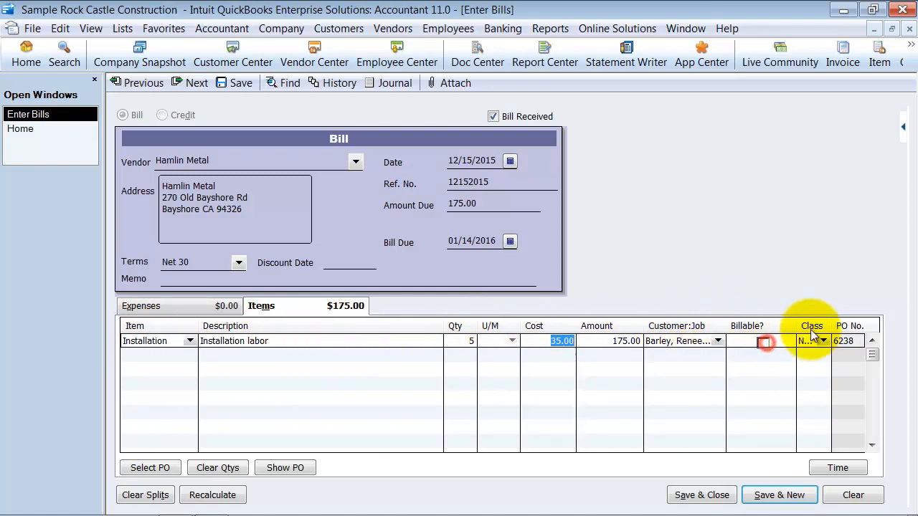
click(811, 341)
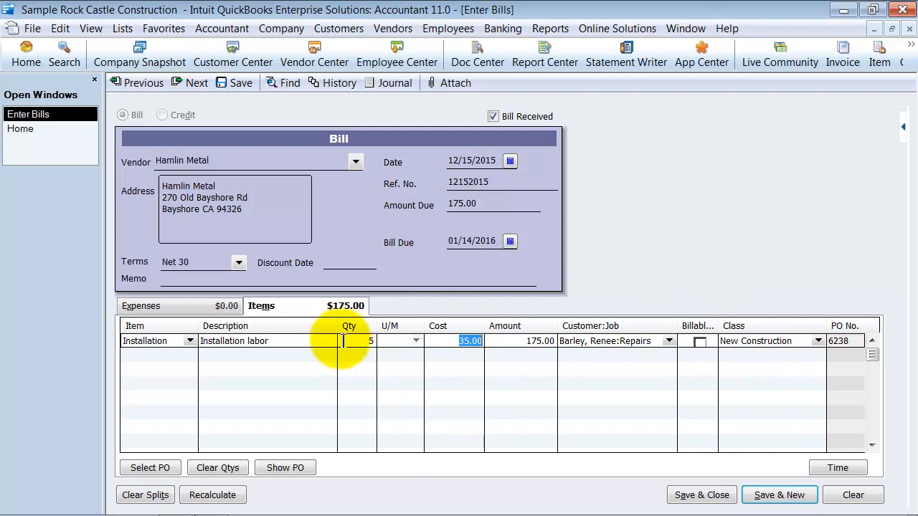
mouse_move(407, 416)
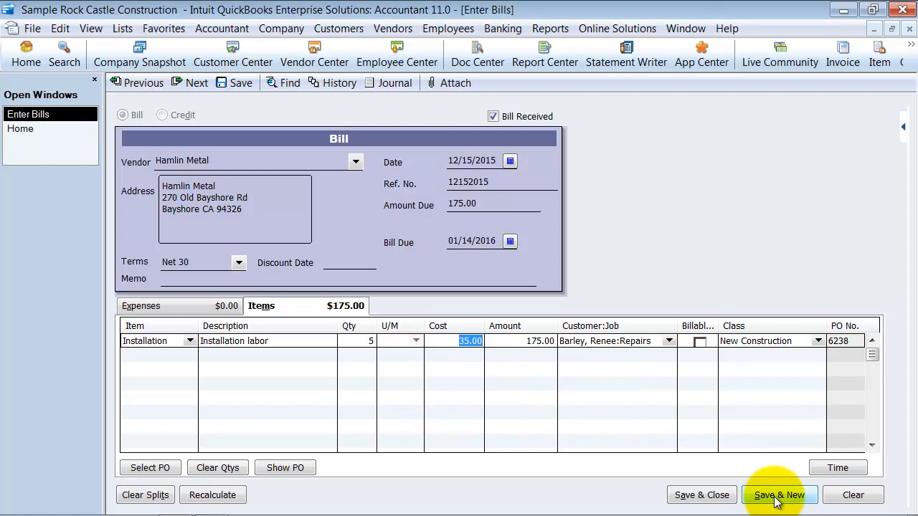
click(779, 495)
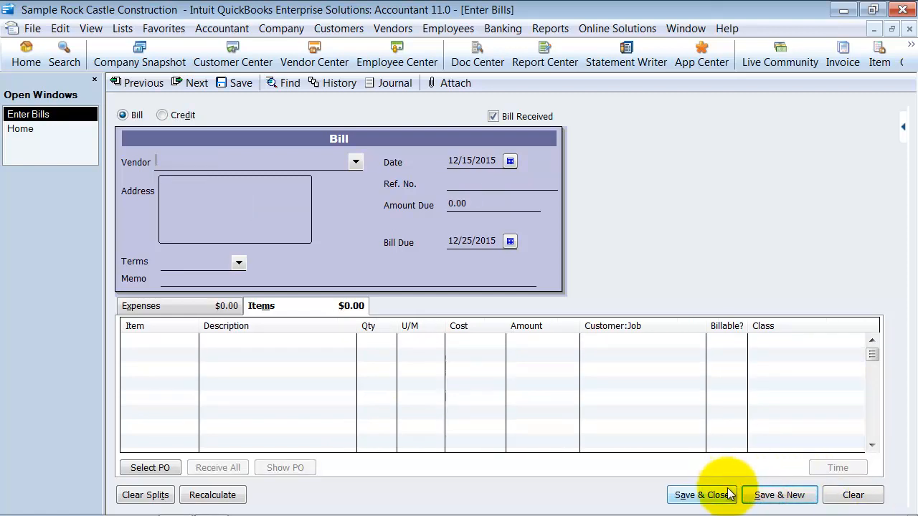
click(700, 494)
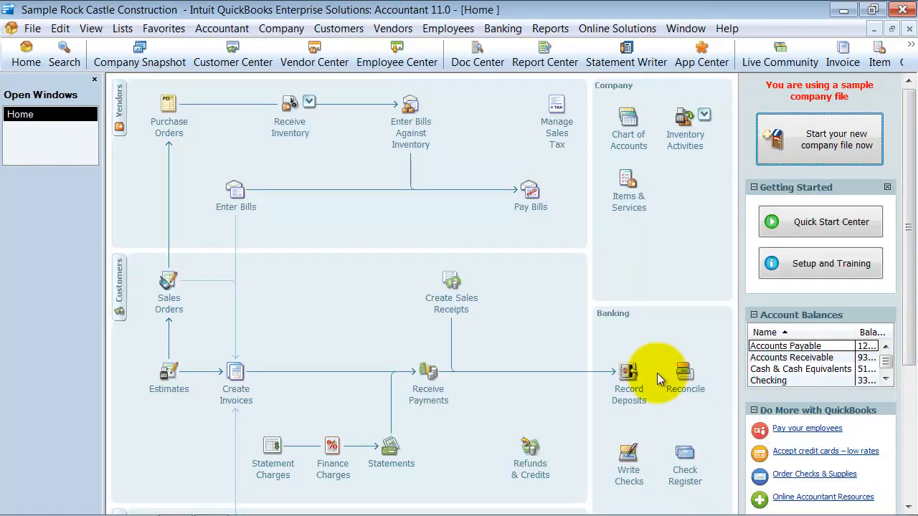
mouse_move(222, 221)
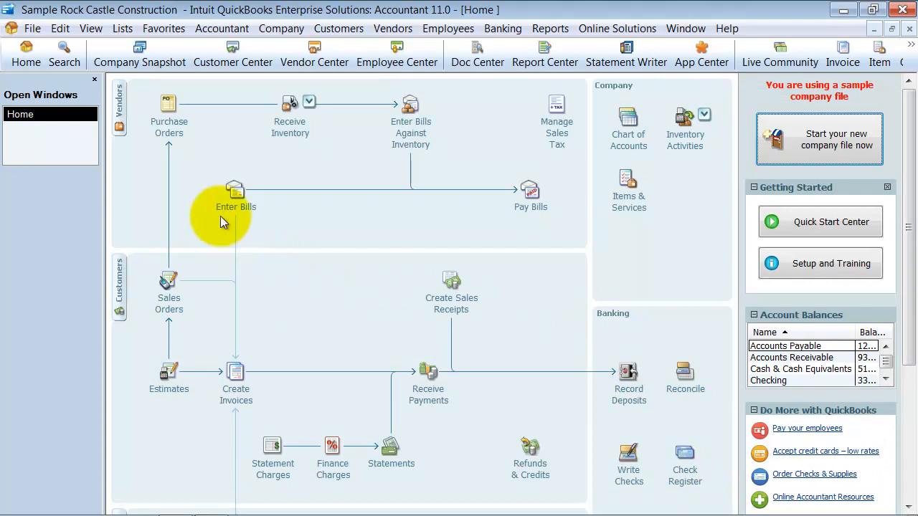
mouse_move(238, 230)
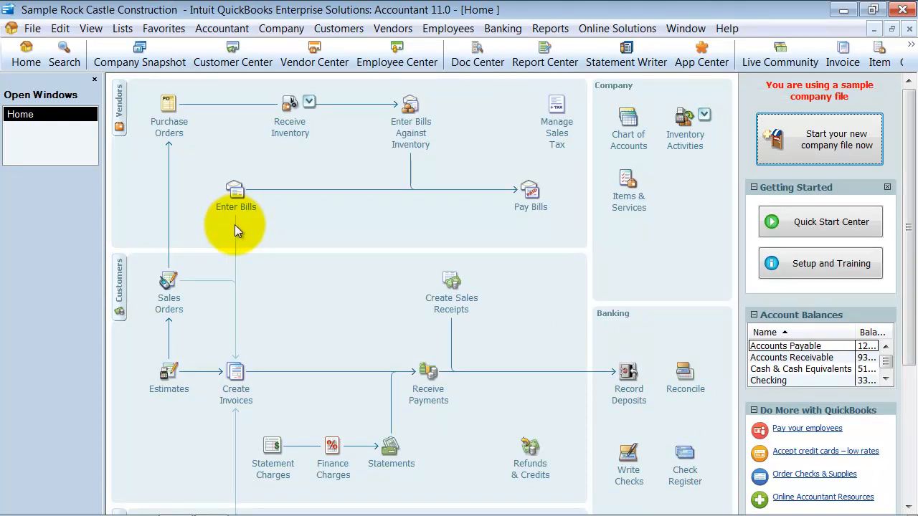
mouse_move(232, 208)
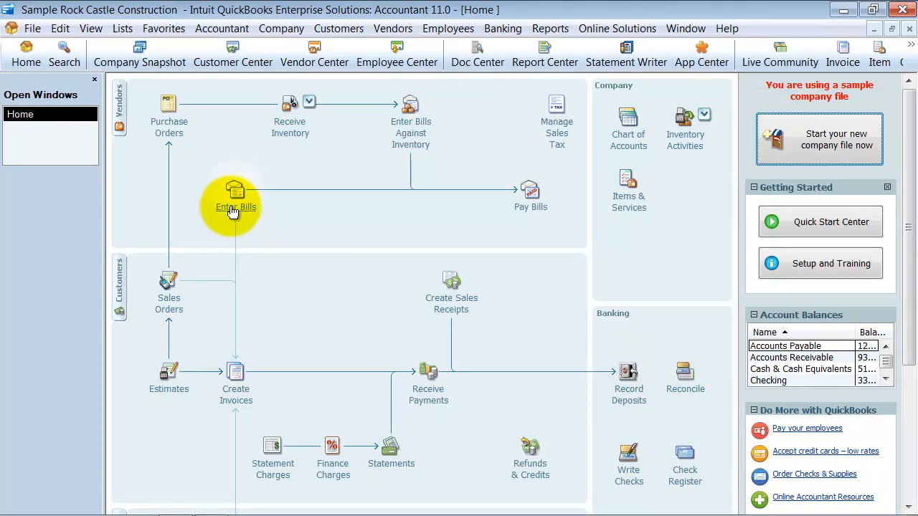
- Enter another Hamlin Metal bill received against PO 6238
click(235, 194)
text(Hamlin Metal)
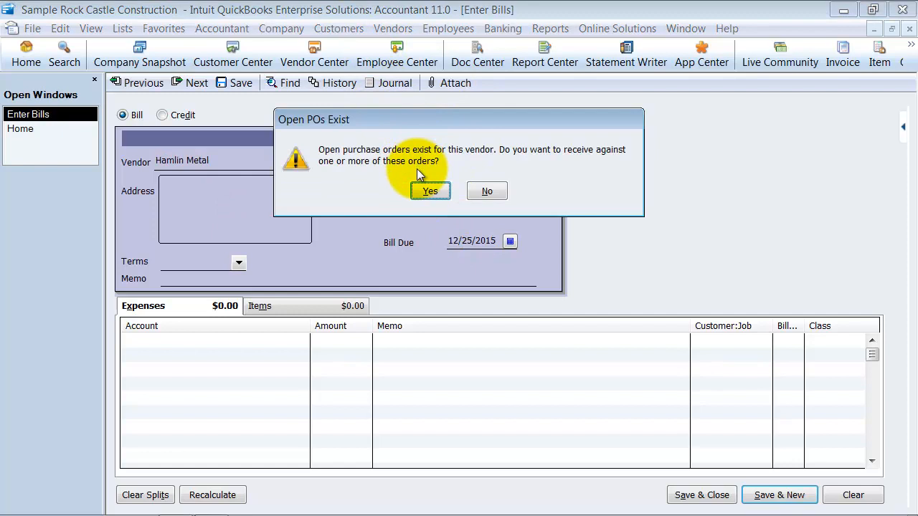
click(430, 191)
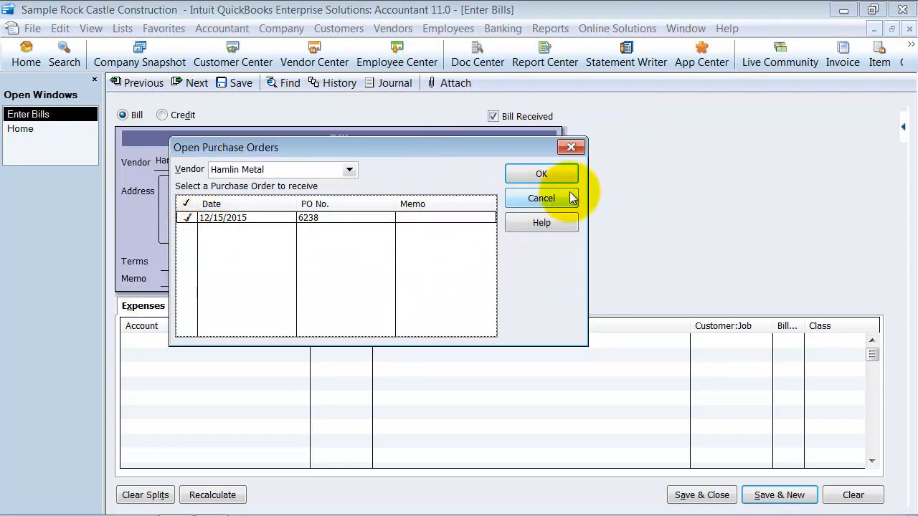
click(542, 174)
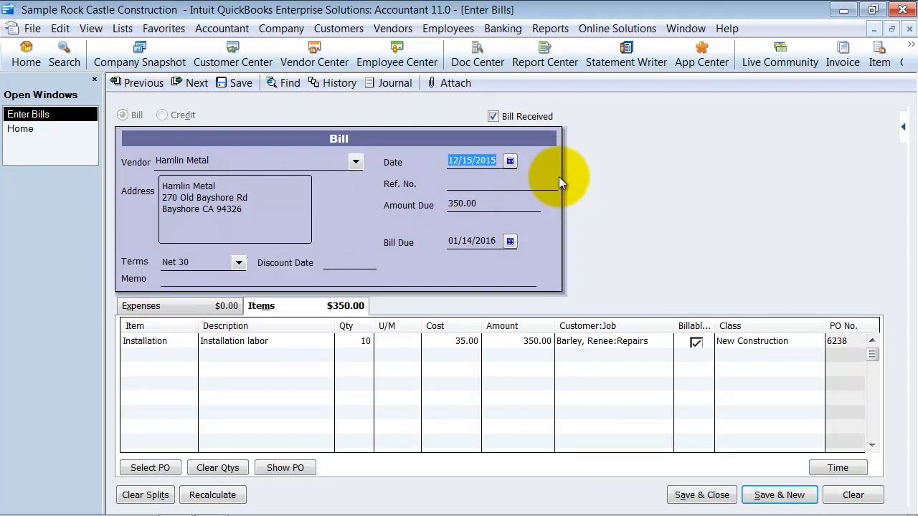
- Change the billed quantity to 4 Installation, total 140.00, and save the bill
click(450, 341)
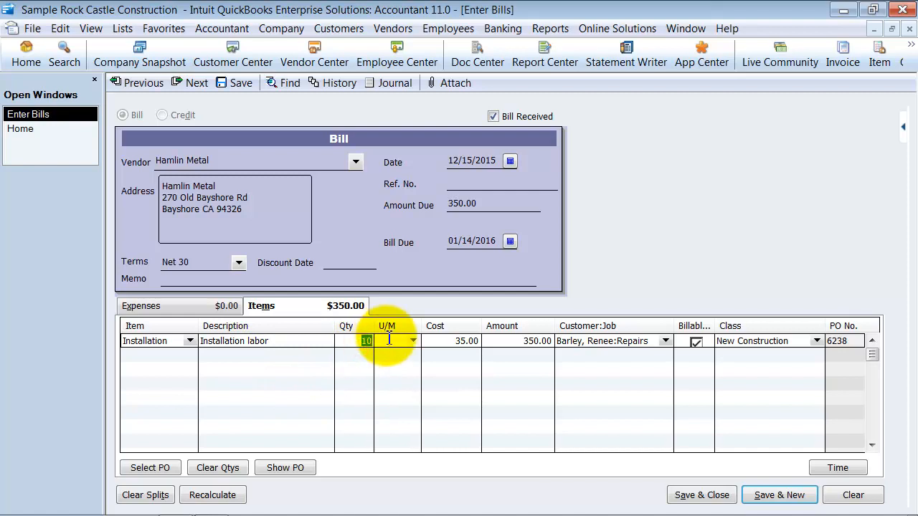
text(4)
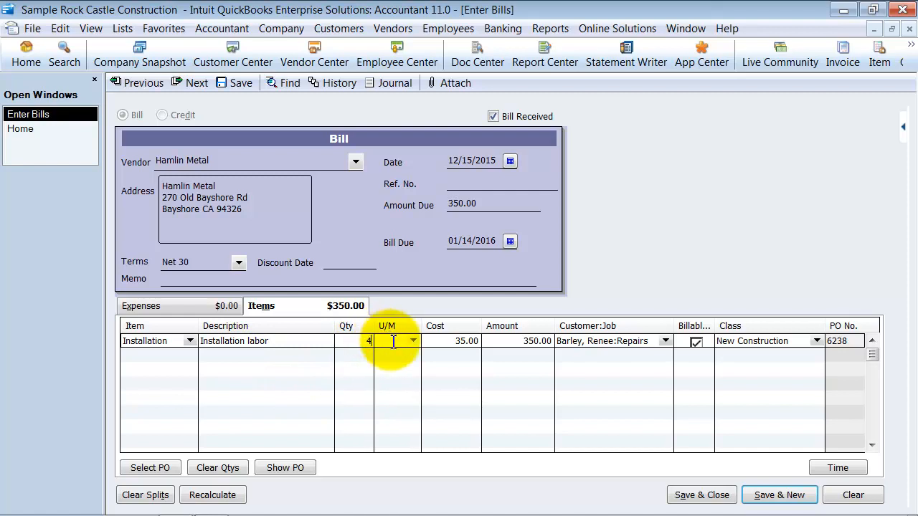
click(452, 341)
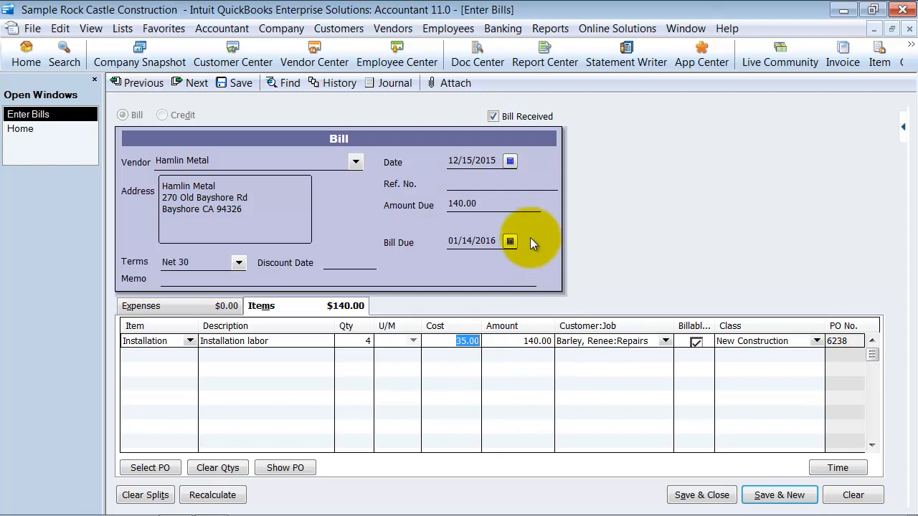
click(696, 341)
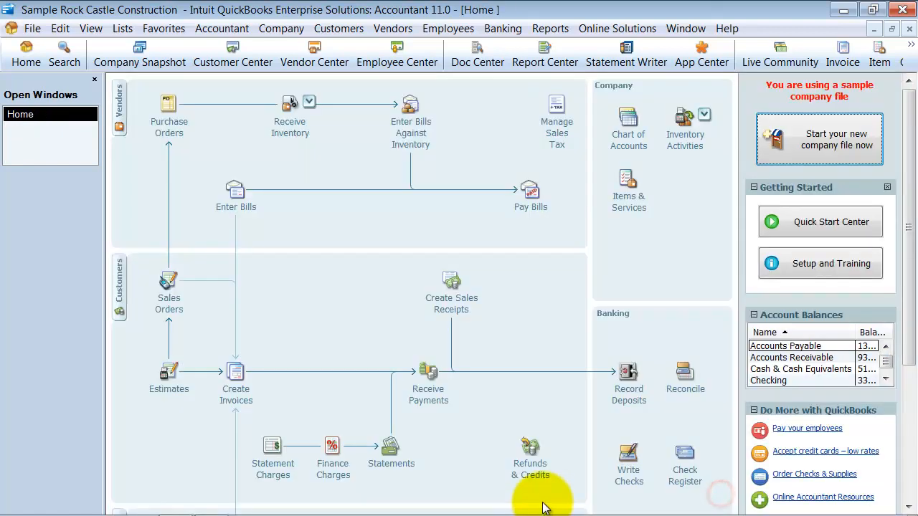
mouse_move(552, 393)
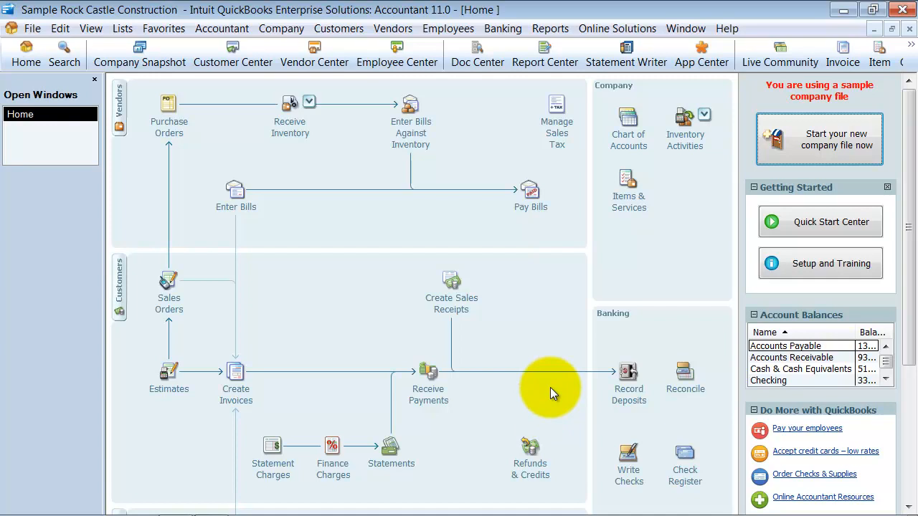
mouse_move(261, 250)
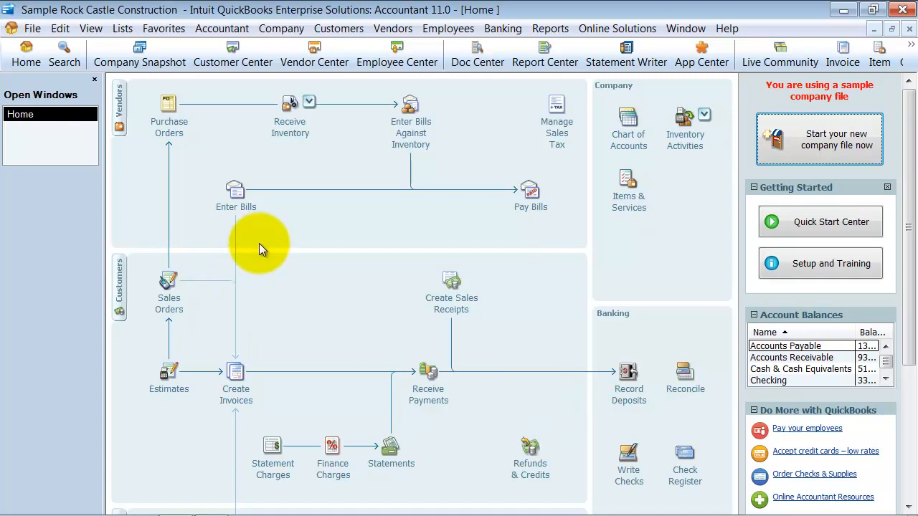
- Bill the remaining 5 Installation at 175.00 against PO 6238, not billable, and save
click(235, 192)
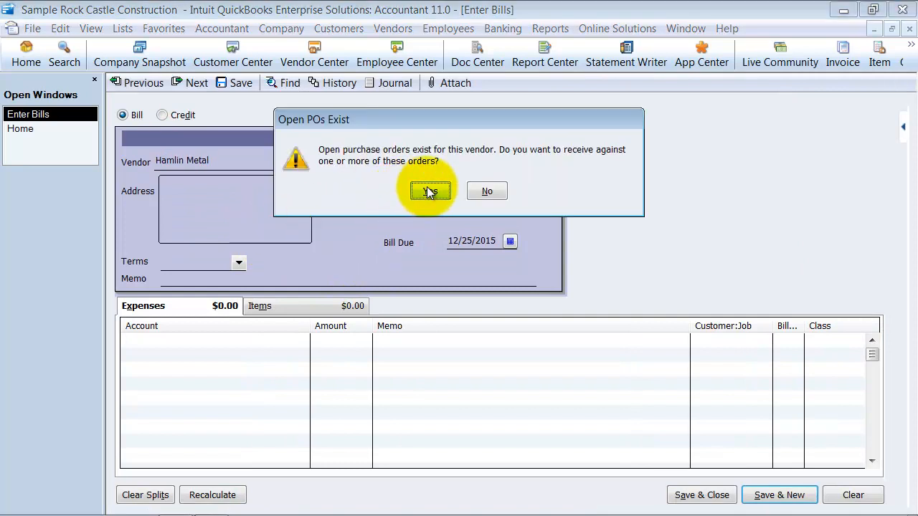
click(430, 190)
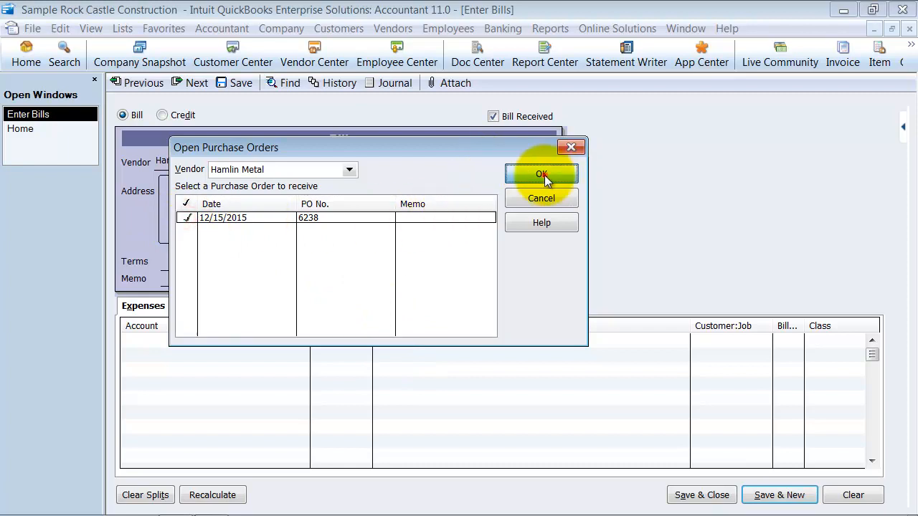
click(542, 175)
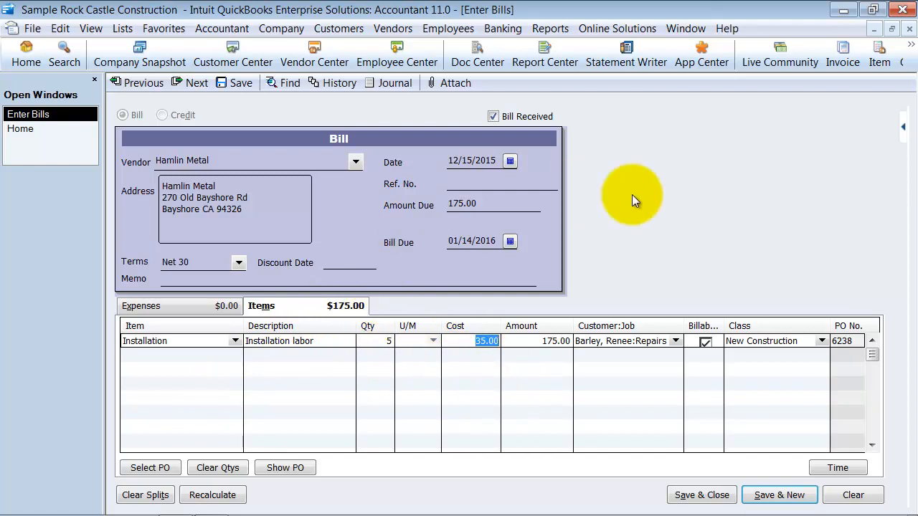
click(706, 341)
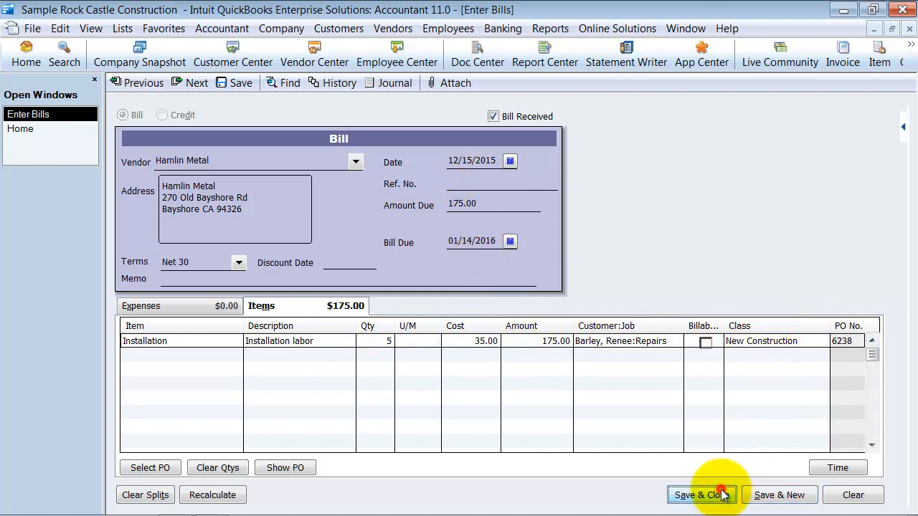
click(697, 495)
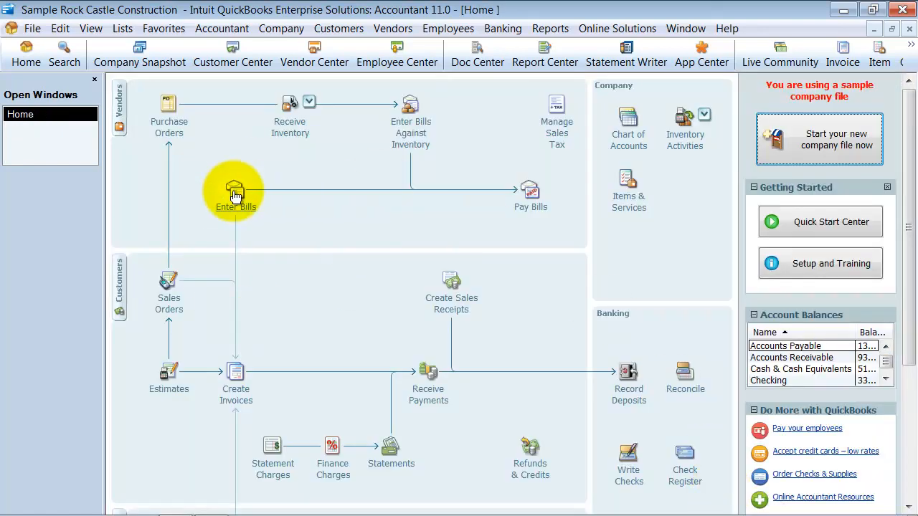
mouse_move(187, 121)
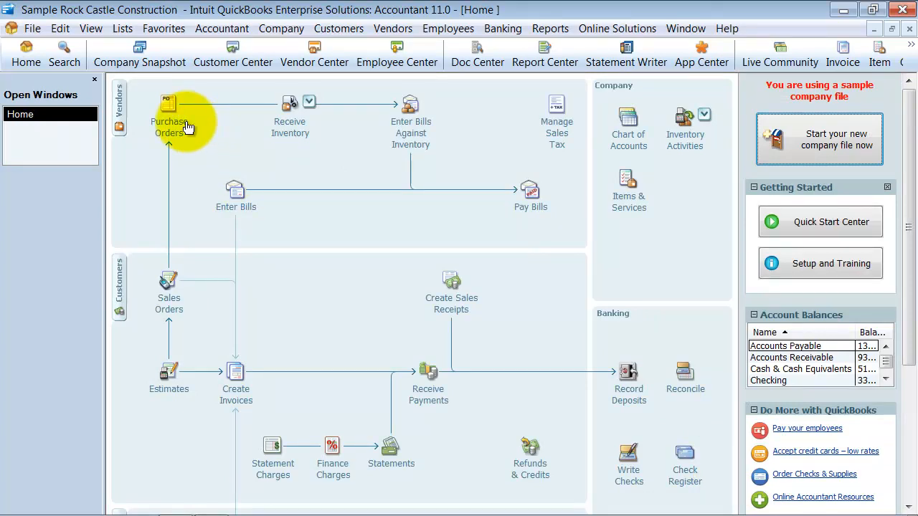
mouse_move(181, 147)
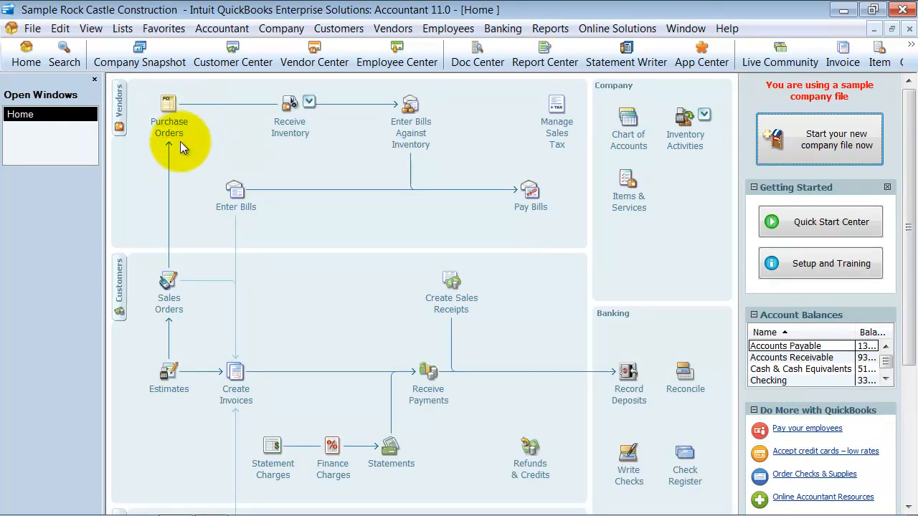
mouse_move(180, 132)
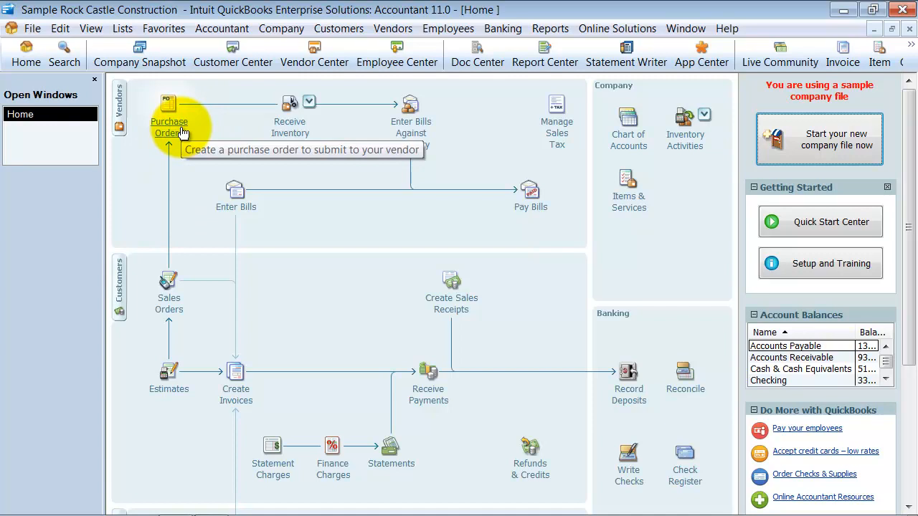
- Update QuickBooks' search information after closing a blank purchase order form
click(169, 108)
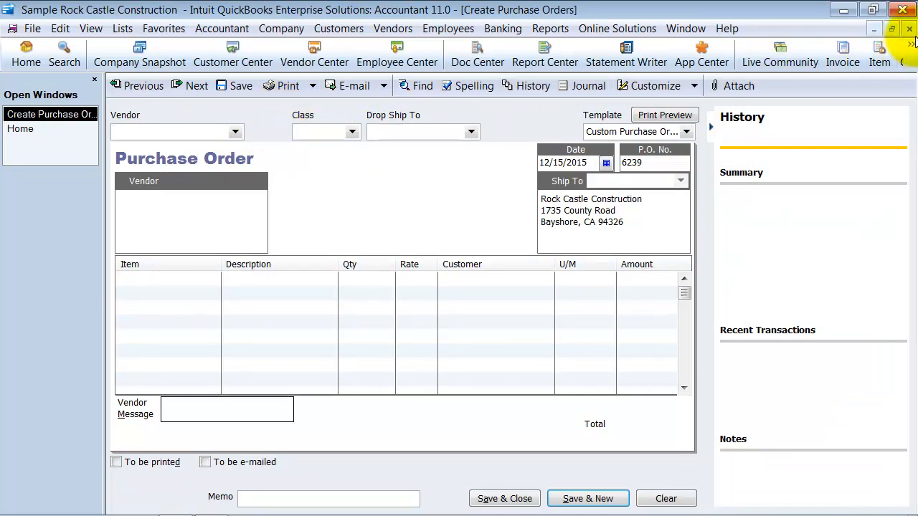
click(63, 55)
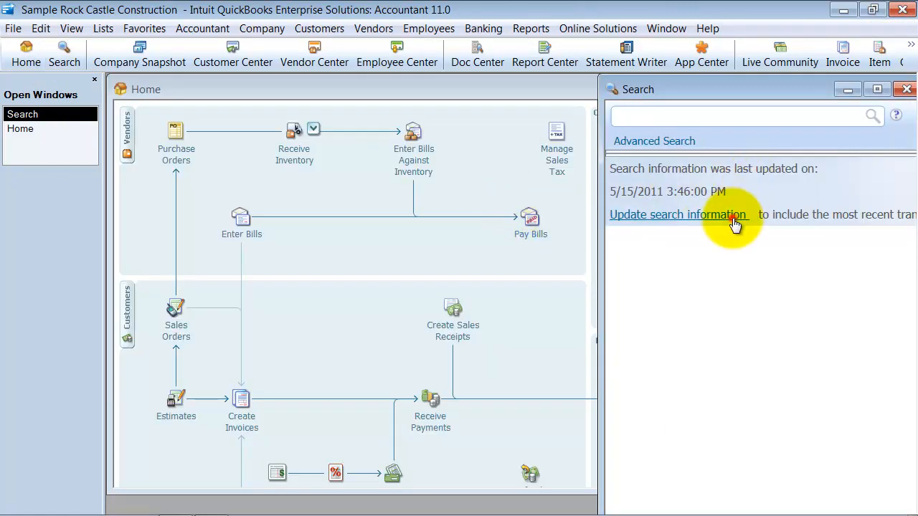
click(679, 215)
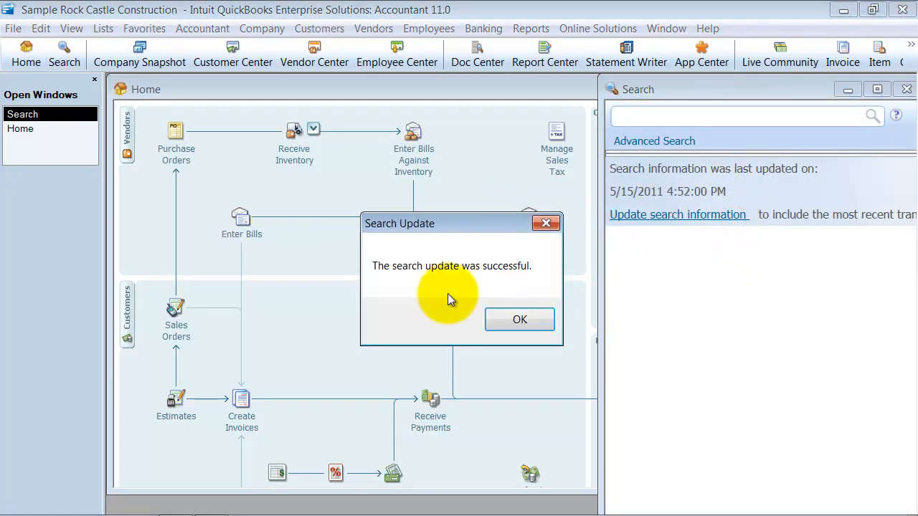
click(519, 318)
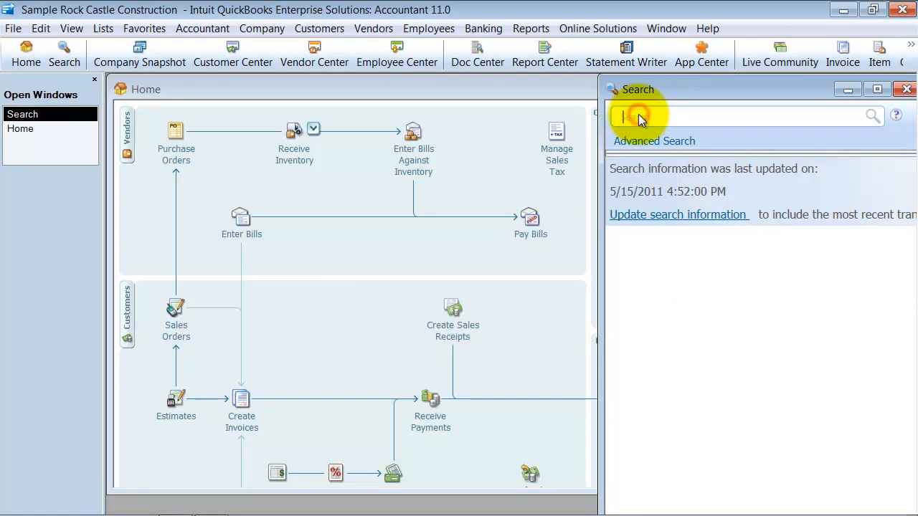
- Search for 6238 and reopen Hamlin Metal's $525.00 purchase order
text(6238)
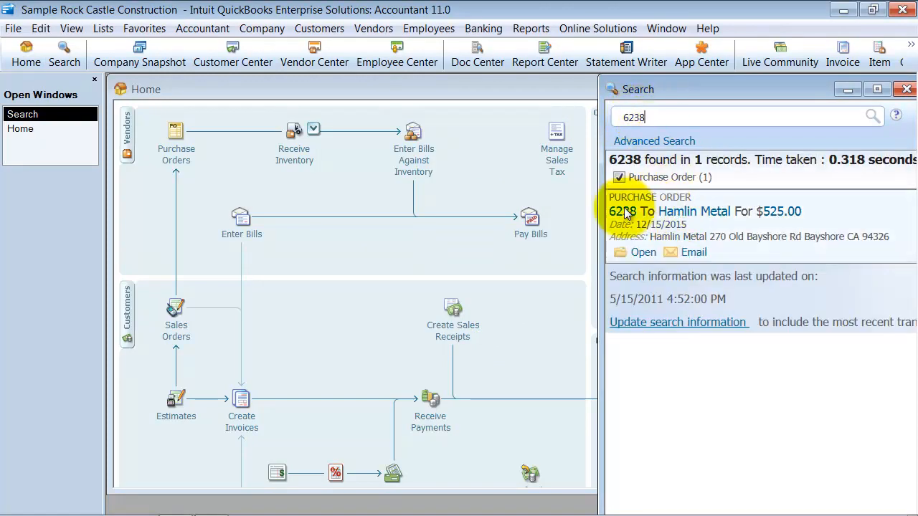
mouse_move(660, 222)
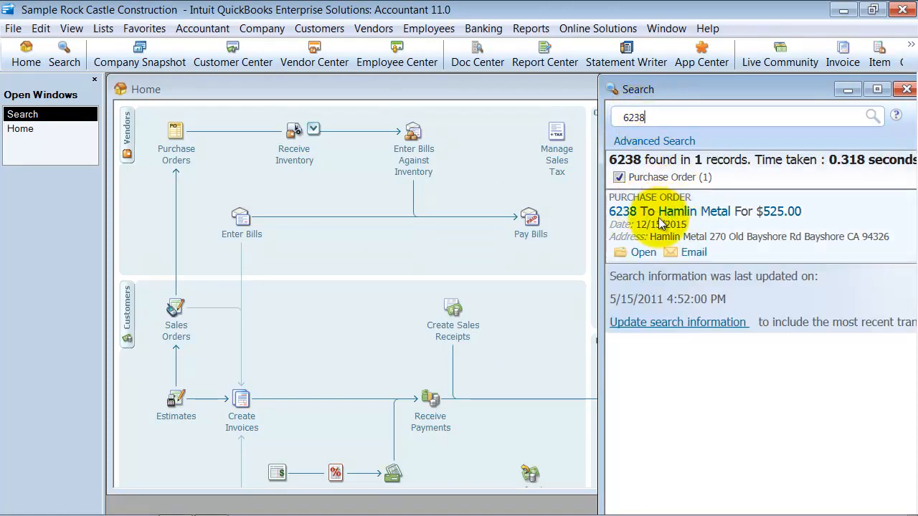
click(642, 253)
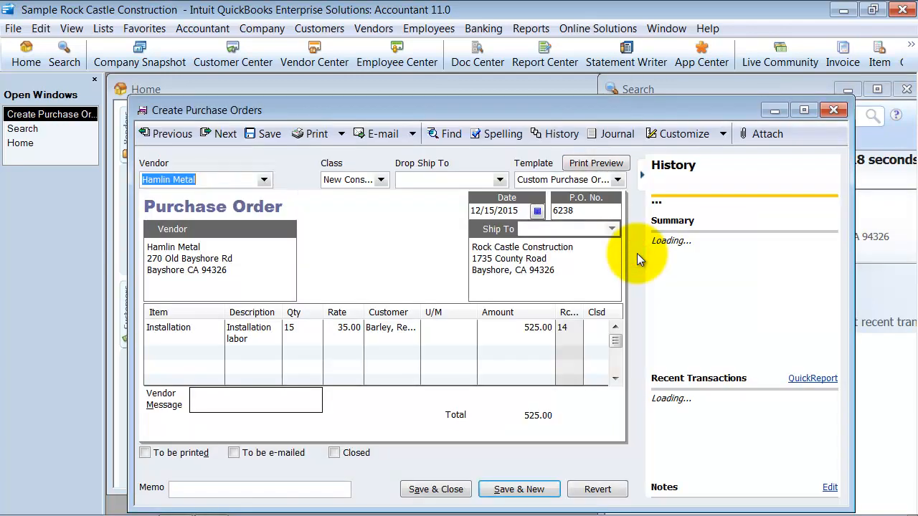
- Tick Clsd on the Installation line so PO 6238 is Closed, and save it
click(803, 109)
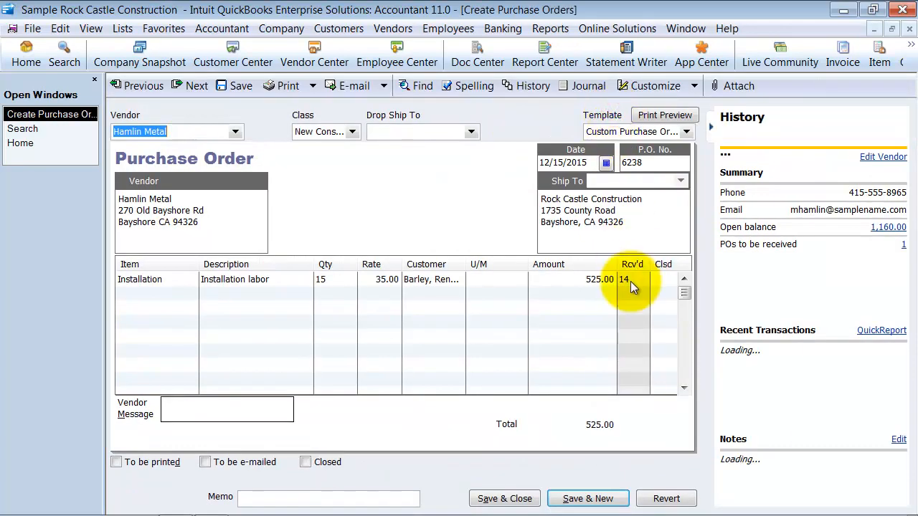
mouse_move(395, 270)
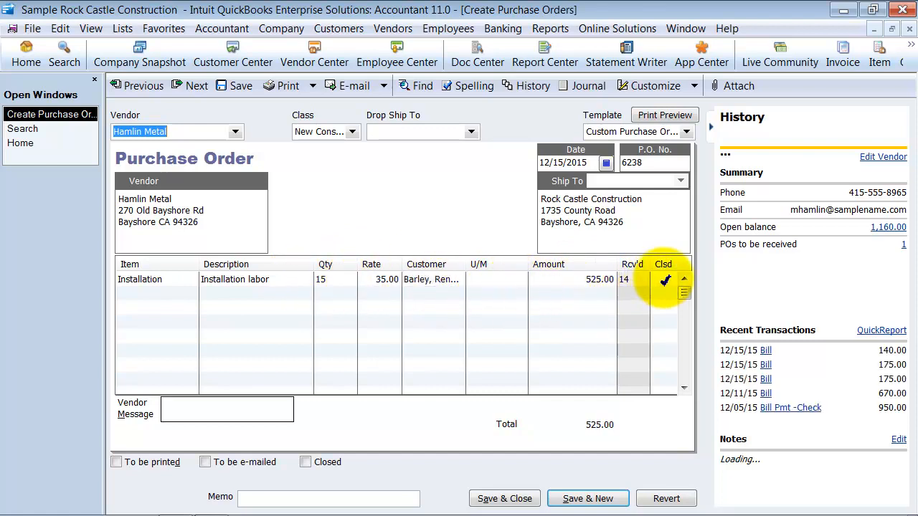
click(304, 462)
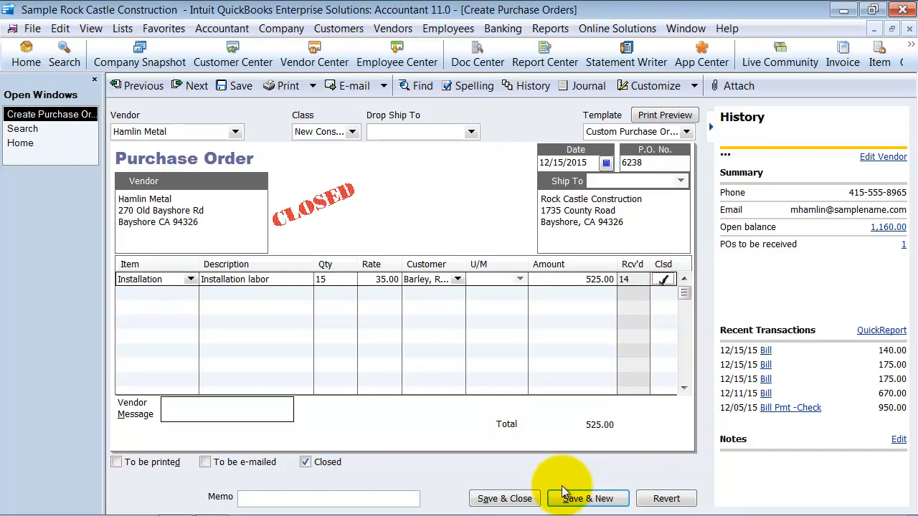
mouse_move(505, 208)
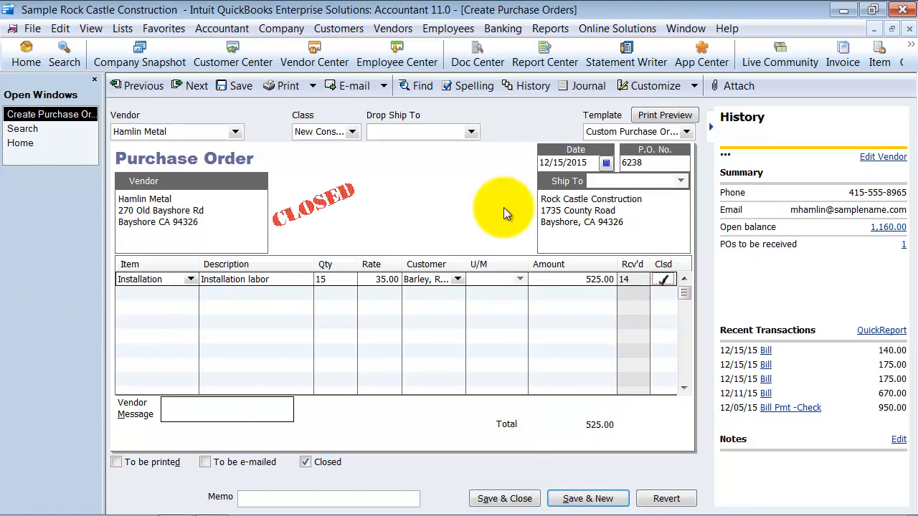
mouse_move(505, 499)
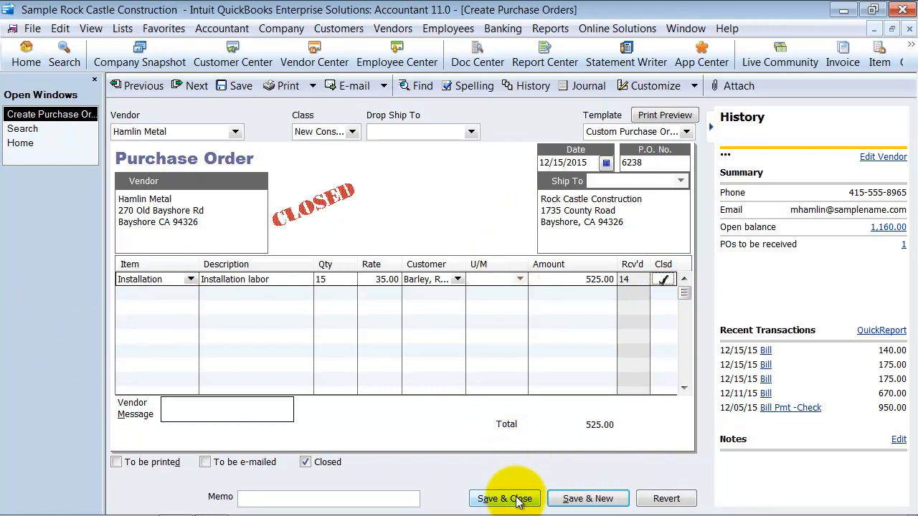
click(505, 499)
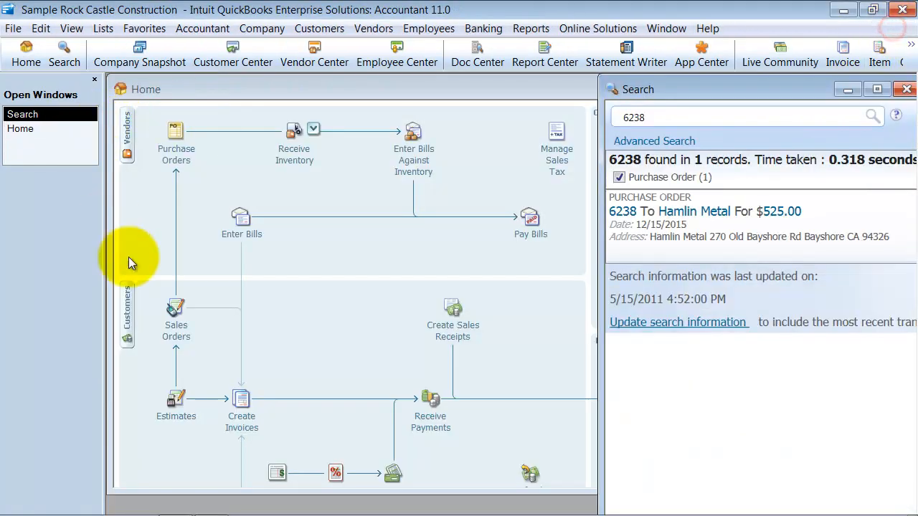
mouse_move(278, 198)
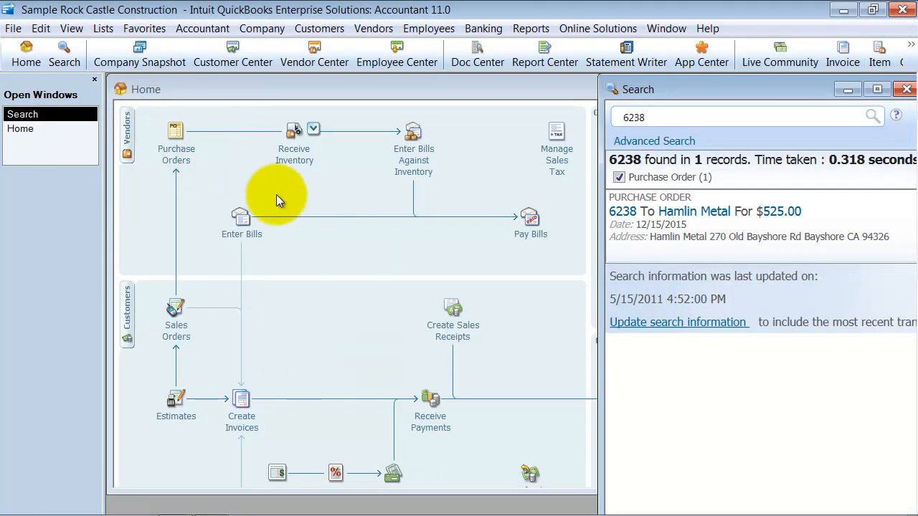
mouse_move(404, 405)
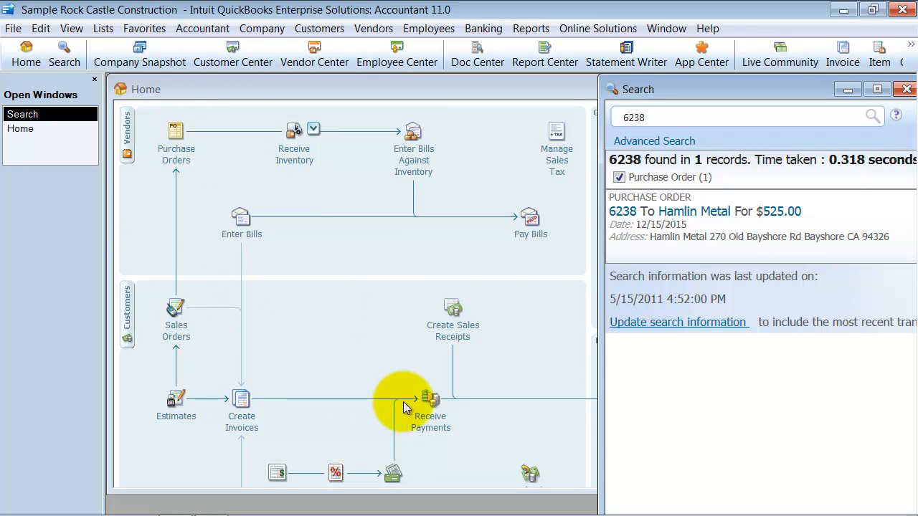